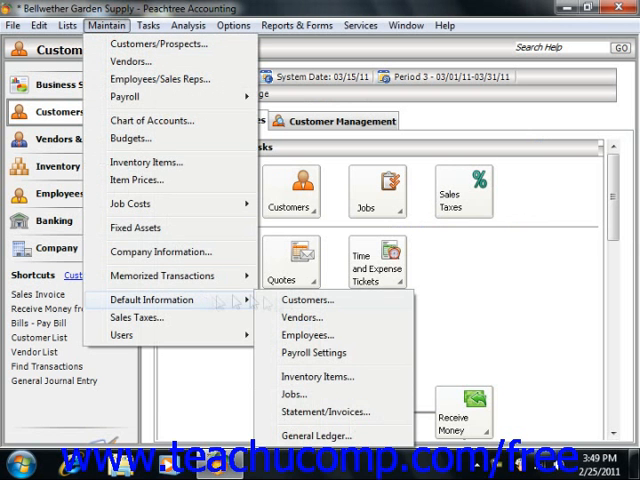
mouse_move(318, 376)
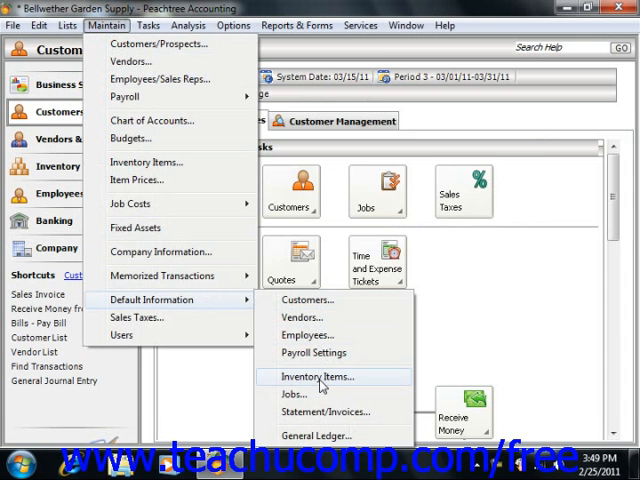
- Bring up the Inventory Item Defaults window via Maintain > Default Information > Inventory Items
left_click(312, 376)
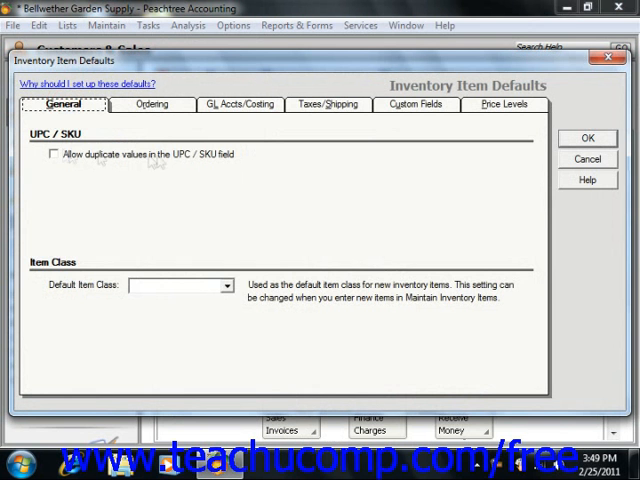
- Show the Ordering defaults with quantity, out-of-stock warning and auto purchase order options
left_click(152, 104)
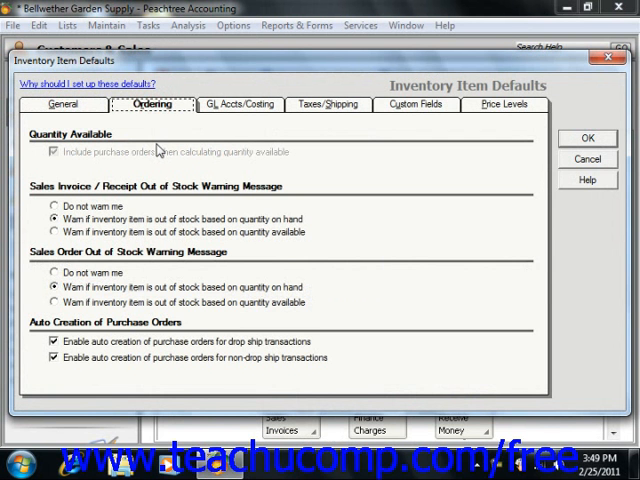
mouse_move(186, 170)
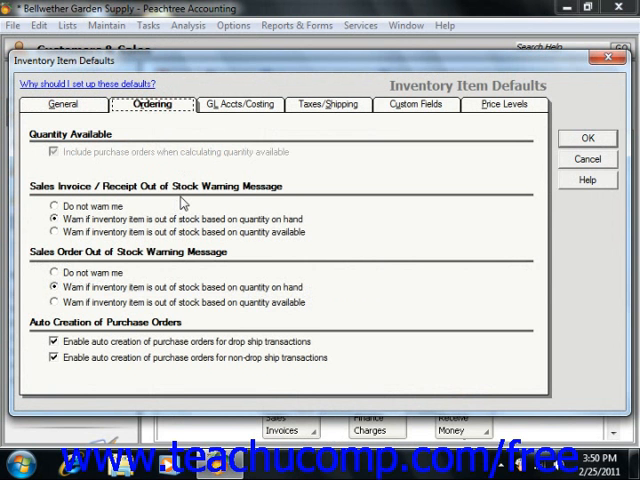
mouse_move(180, 288)
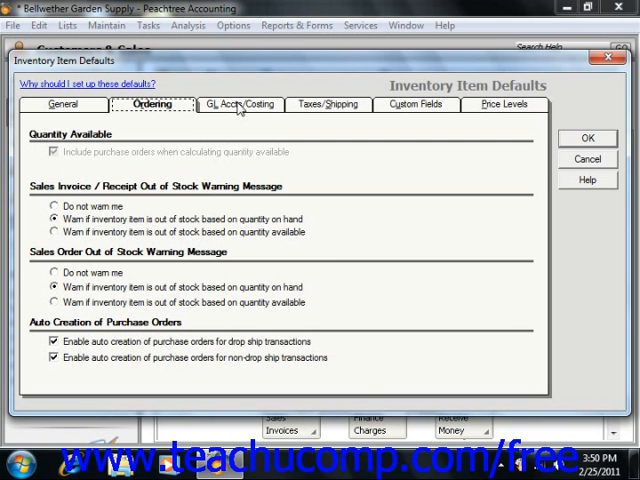
- Show the GL Accts/Costing defaults listing accounts and costing methods per item class
left_click(240, 104)
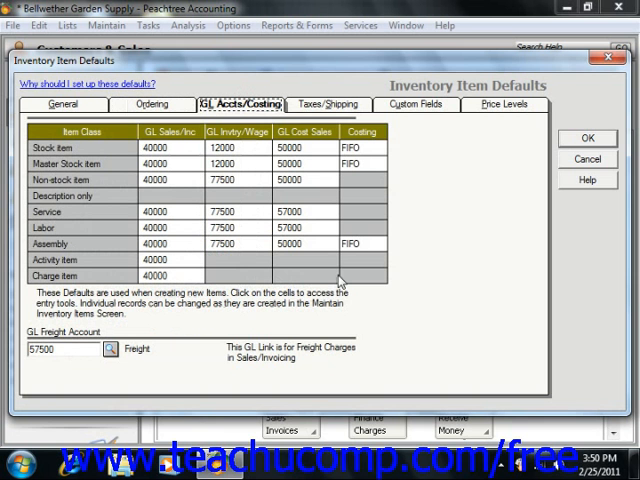
mouse_move(116, 178)
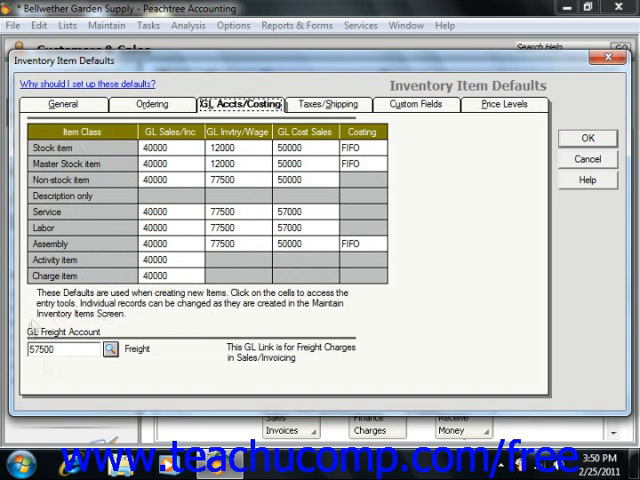
left_click(60, 348)
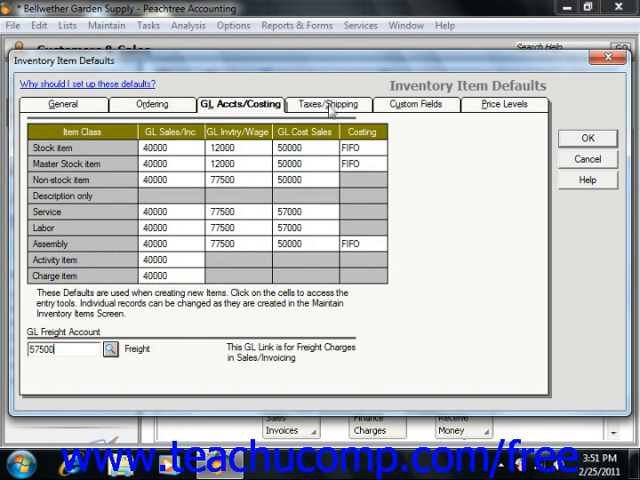
- Show the Taxes/Shipping defaults listing item tax types and ship methods
left_click(328, 104)
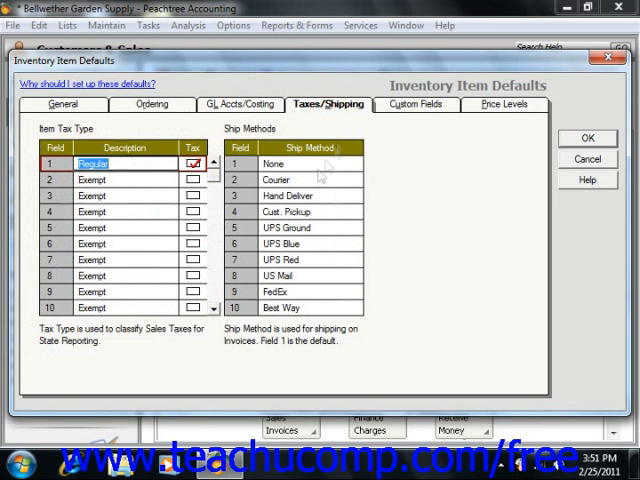
mouse_move(304, 196)
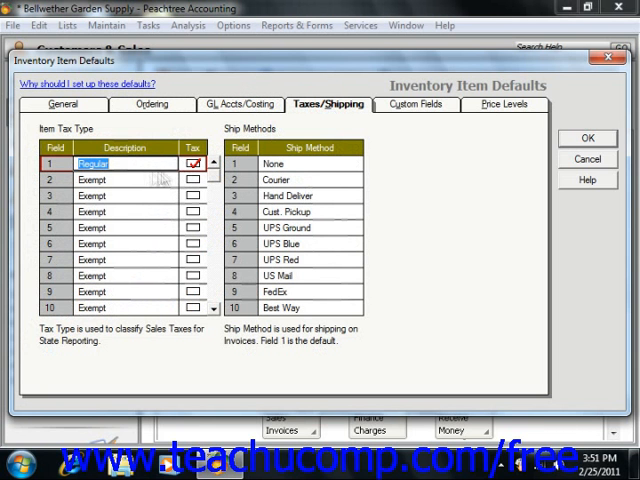
mouse_move(336, 168)
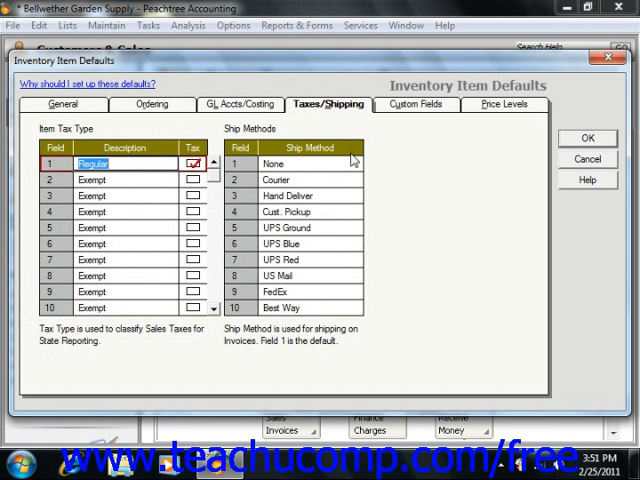
mouse_move(332, 318)
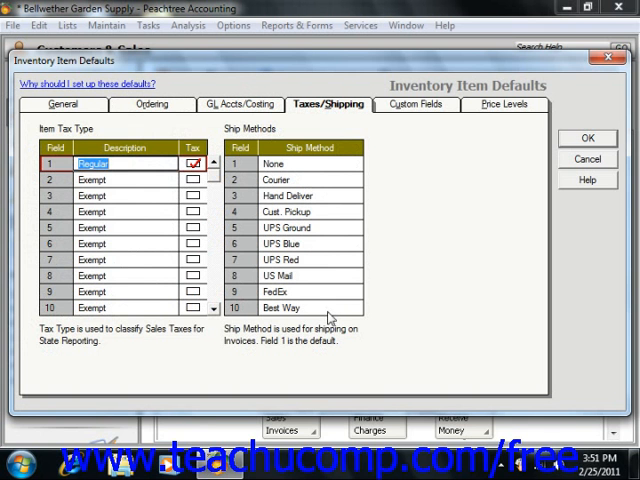
mouse_move(436, 112)
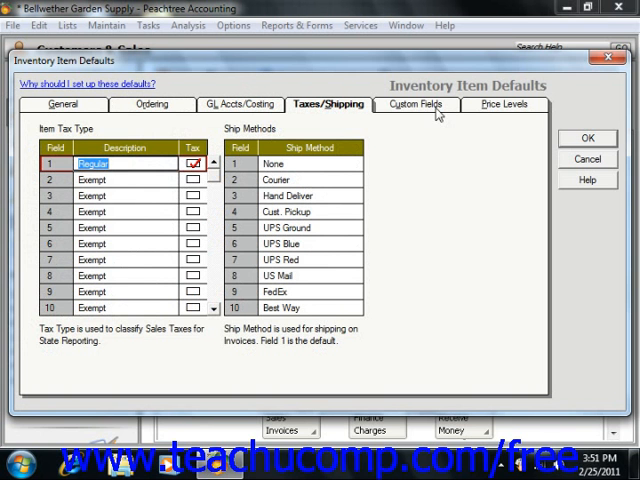
- Review the Custom Fields labels, then show the Price Levels defaults with names and calculations
left_click(416, 104)
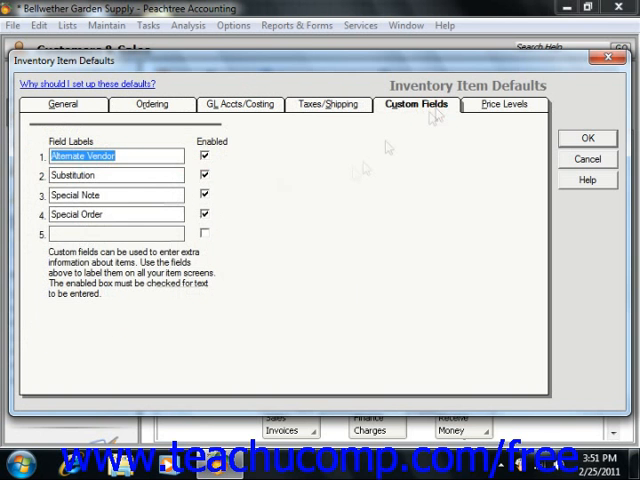
mouse_move(148, 156)
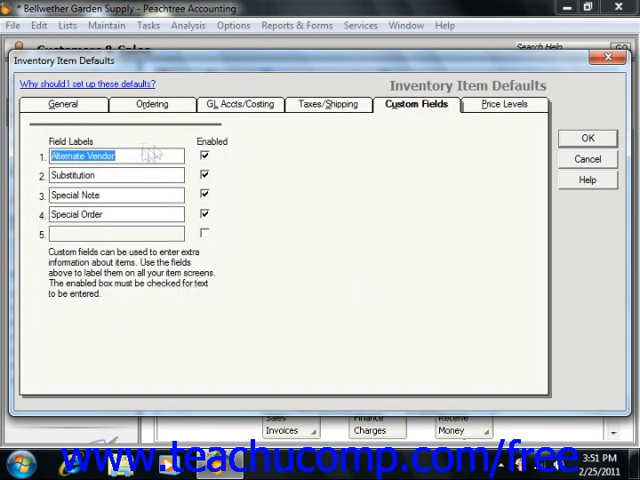
mouse_move(120, 238)
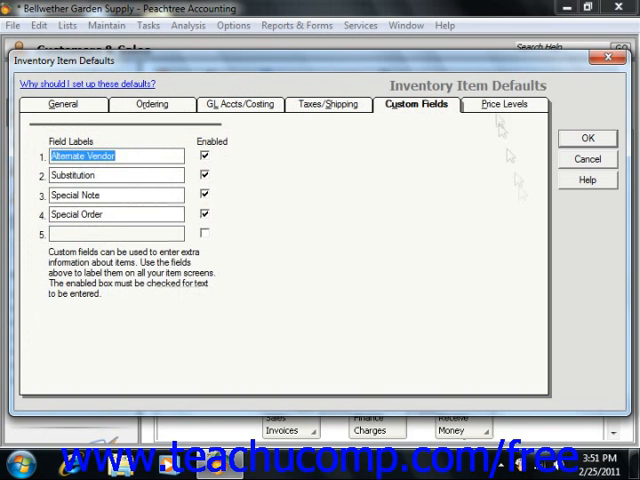
left_click(504, 104)
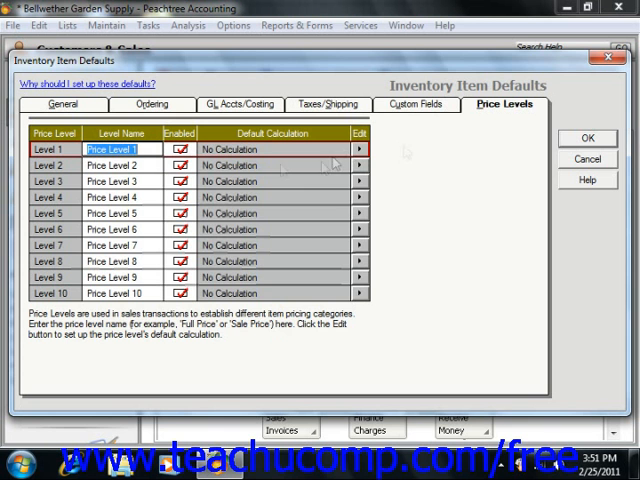
- Check price level 1's default calculation, then save the defaults with OK, returning to Customers & Sales
left_click(360, 150)
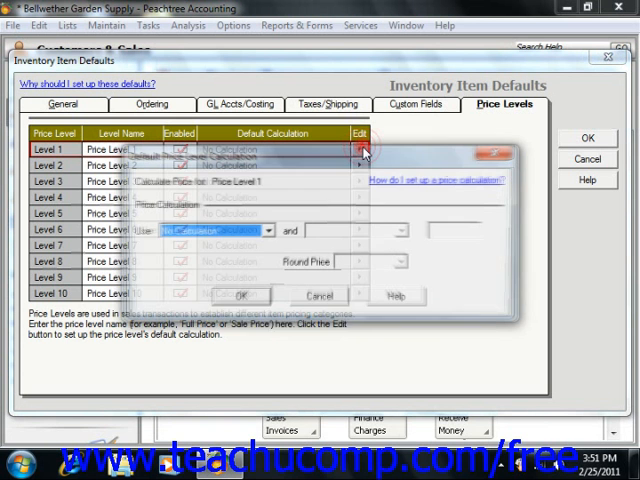
left_click(360, 150)
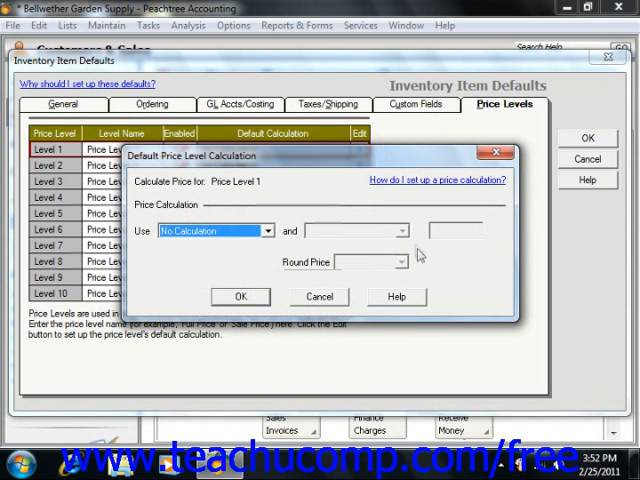
mouse_move(440, 308)
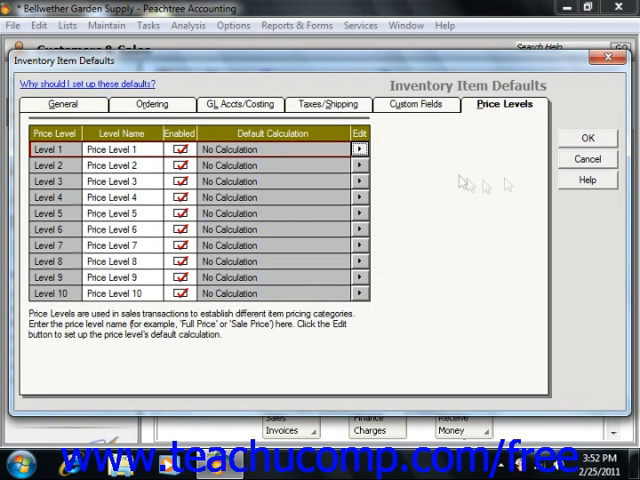
mouse_move(516, 184)
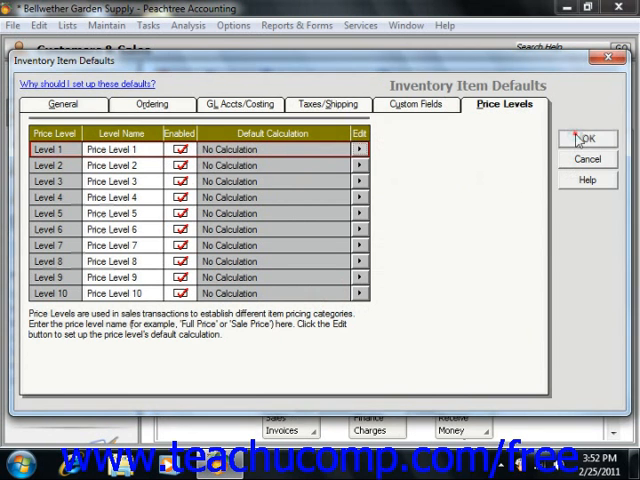
left_click(588, 138)
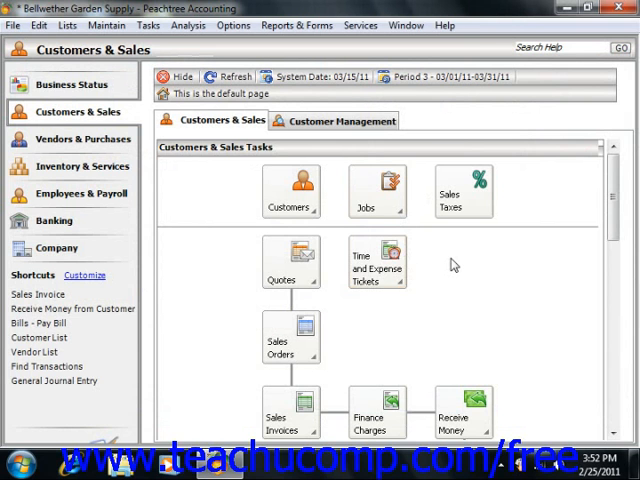